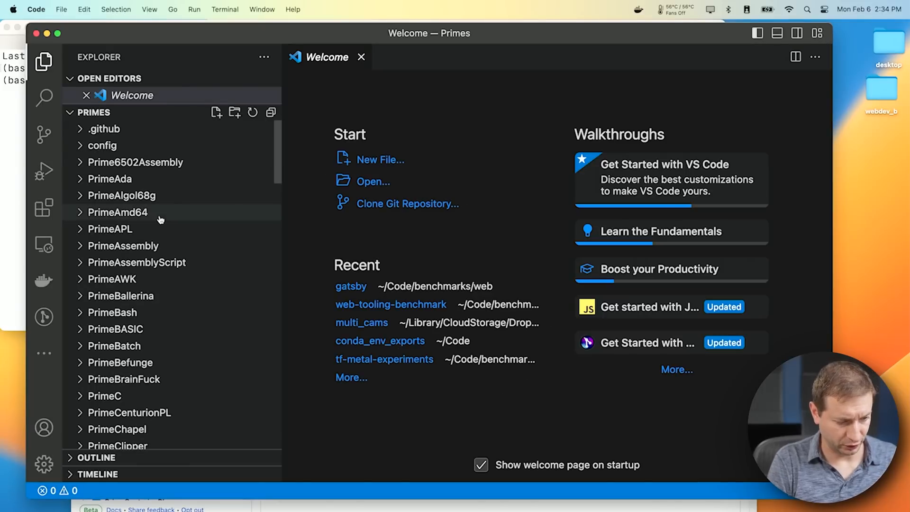
# Step: Expand PrimePython/solution_2 and open PrimePY.py as a permanent editor tab
pyautogui.click(119, 239)
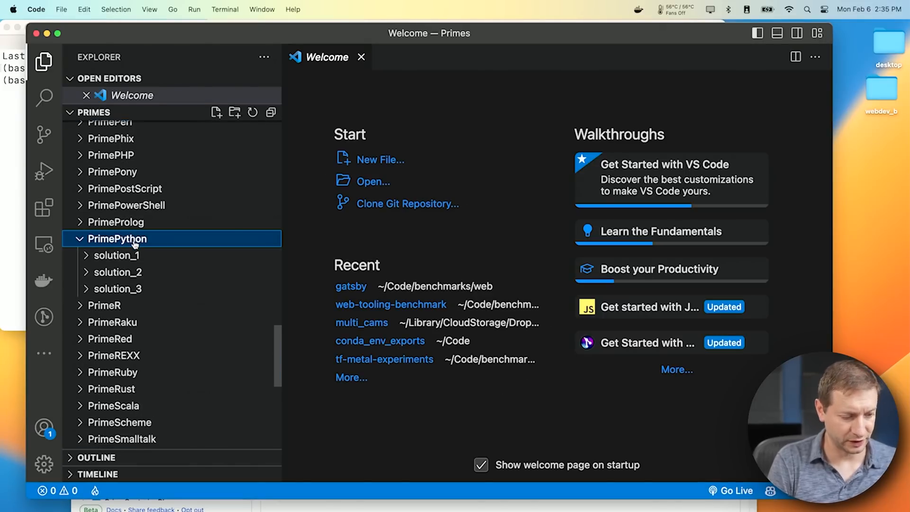
pyautogui.click(116, 255)
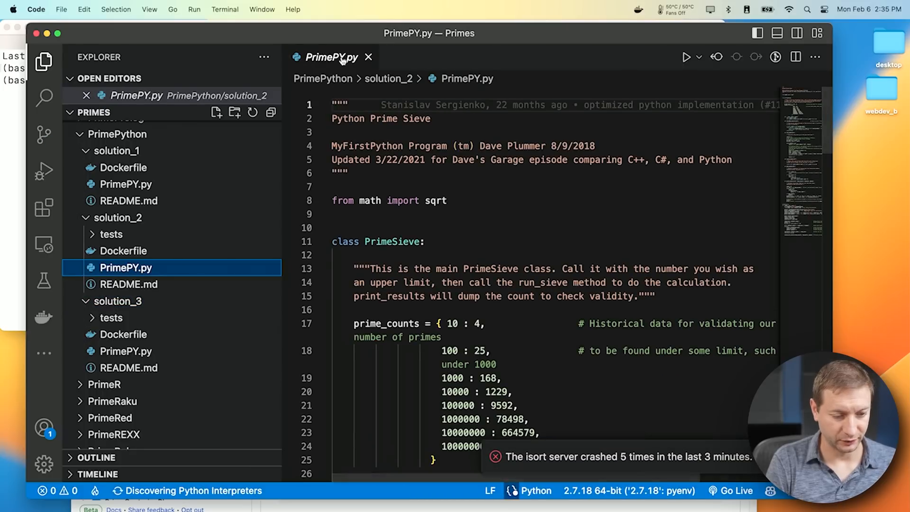
pyautogui.click(463, 257)
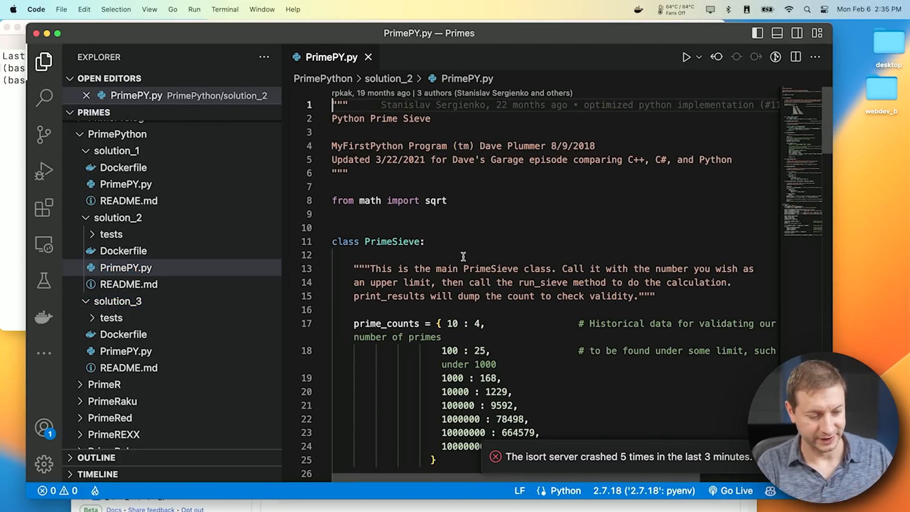